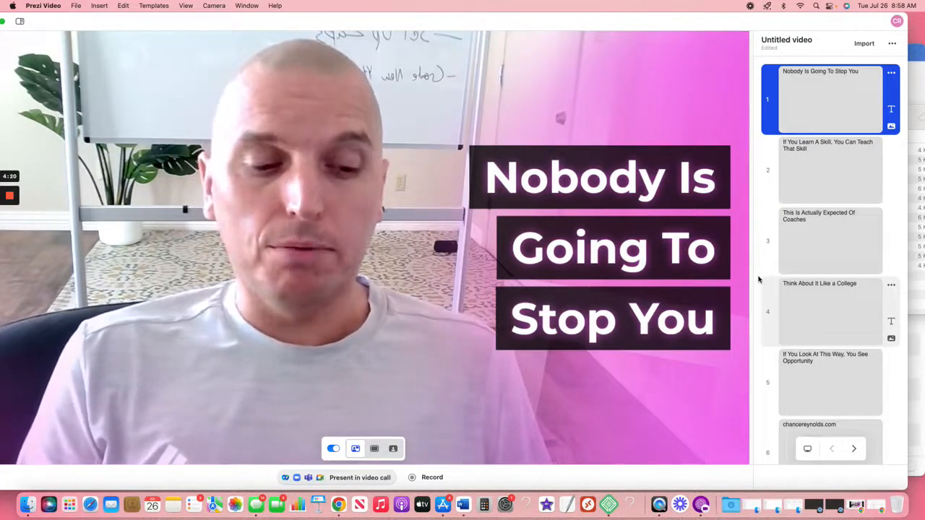
Show slide 2, 'If You Learn A Skill, You Can Teach That Skill', over the webcam
left_click(829, 170)
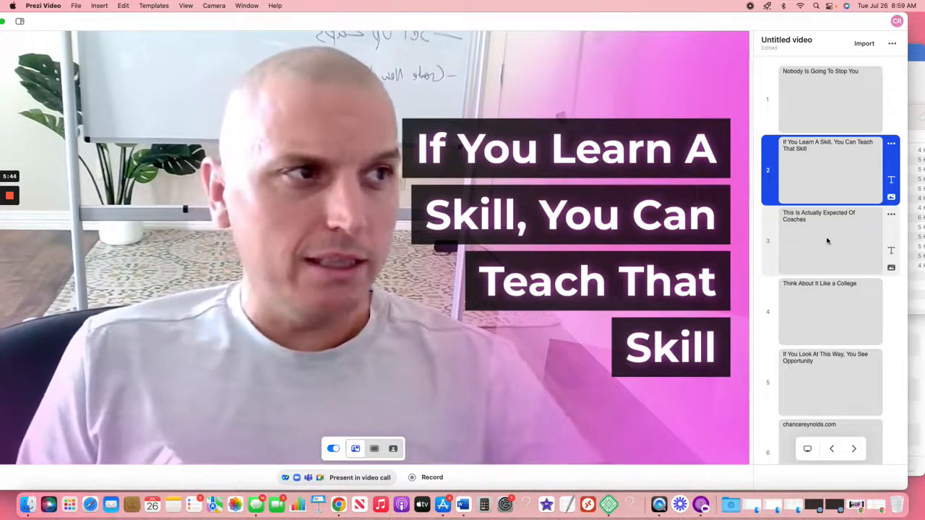
Show slide 3, 'This Is Actually Expected Of Coaches', over the webcam feed
left_click(826, 239)
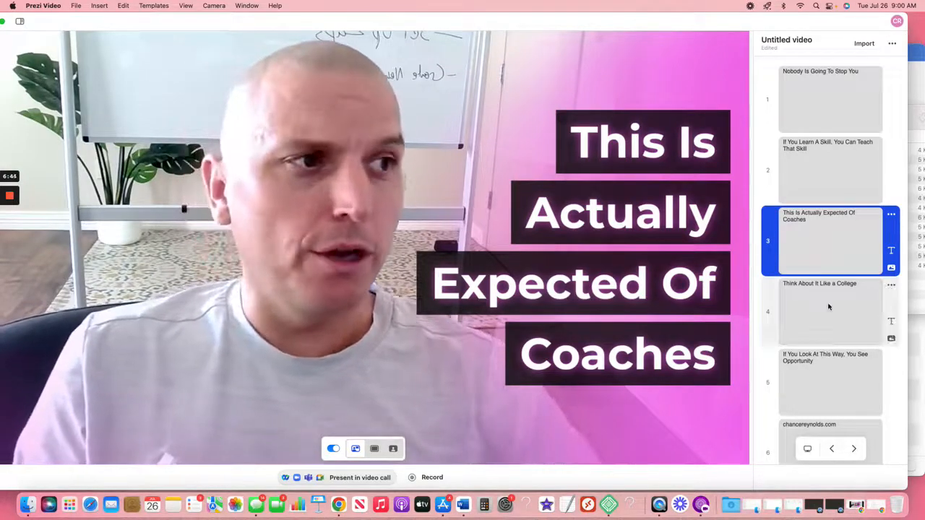
Advance the overlay to the fourth talking point, then to the final slide
left_click(828, 305)
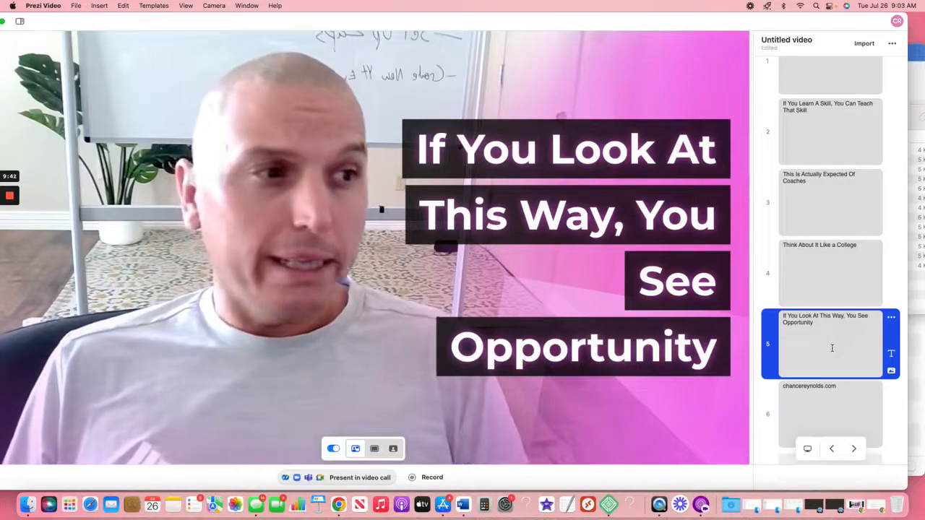
left_click(829, 421)
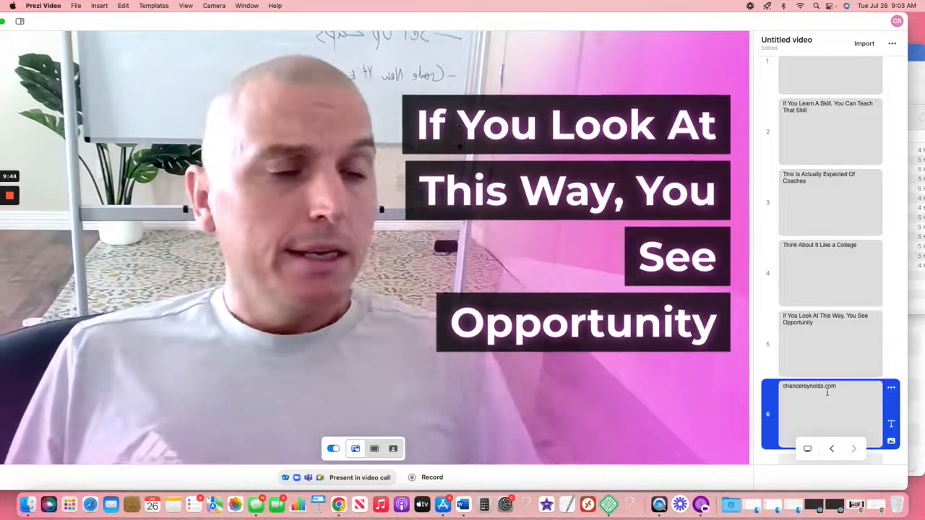